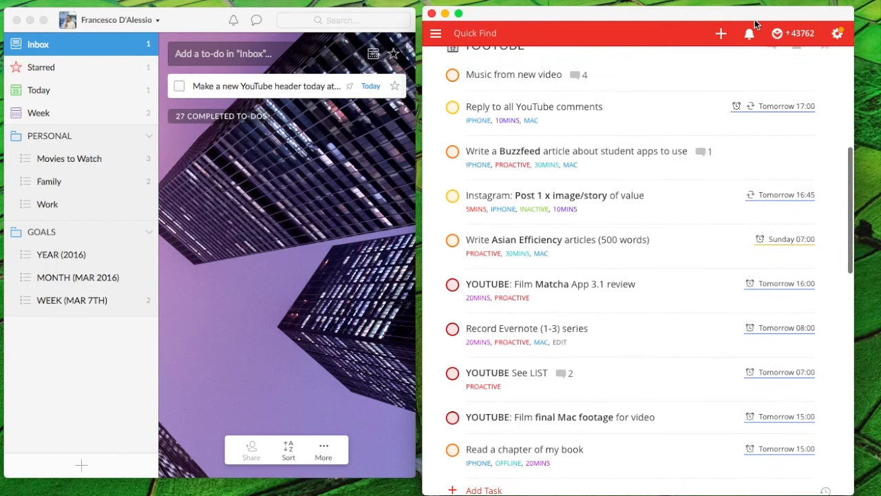
Reveal Todoist's side menu of projects and filters beside the Wunderlist Inbox
{"action": "left_click", "coordinate": [435, 33]}
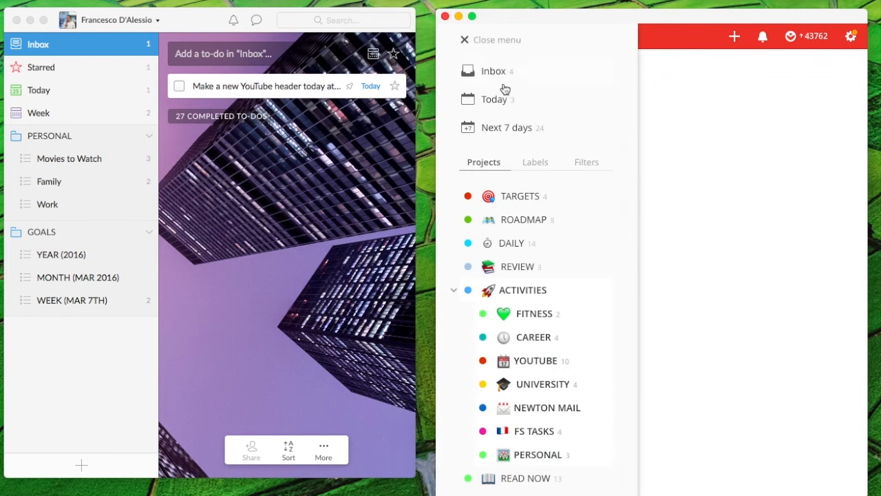
{"action": "mouse_move", "coordinate": [517, 103]}
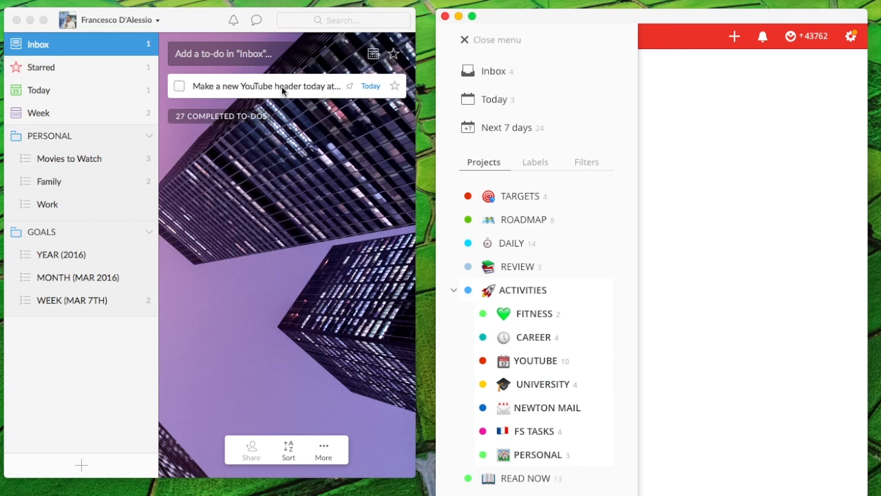
{"action": "mouse_move", "coordinate": [302, 121]}
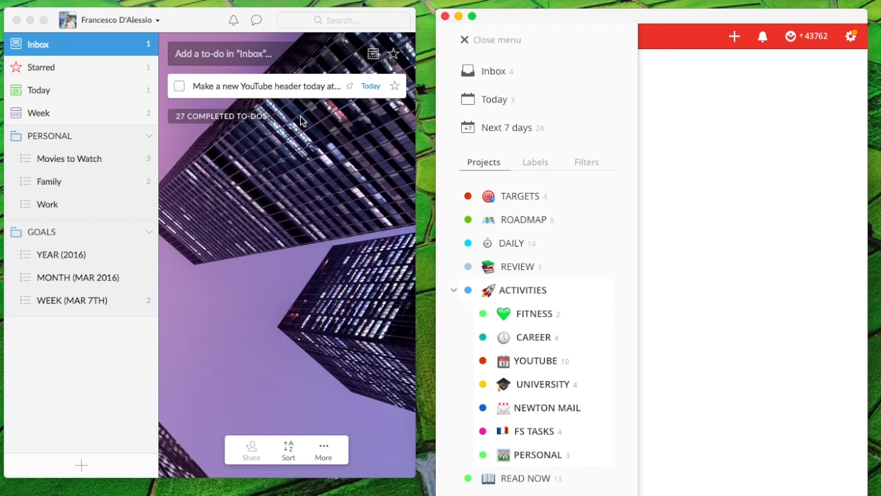
{"action": "mouse_move", "coordinate": [344, 77]}
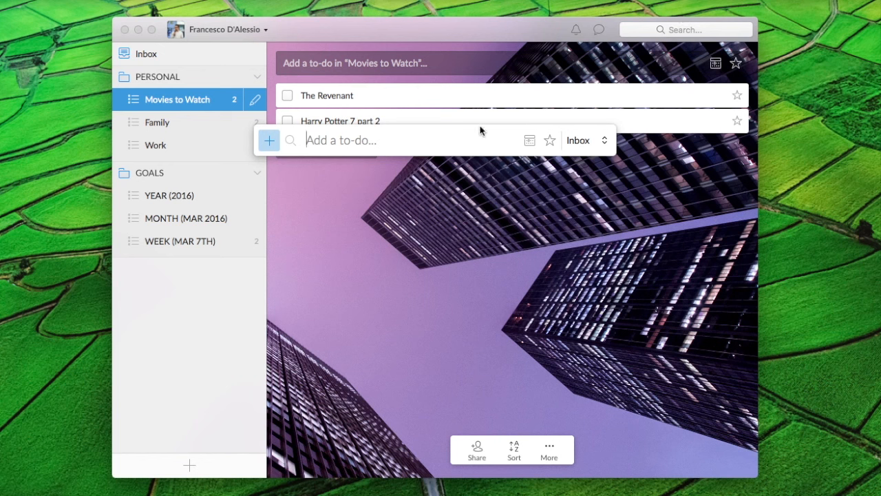
{"action": "mouse_move", "coordinate": [347, 146]}
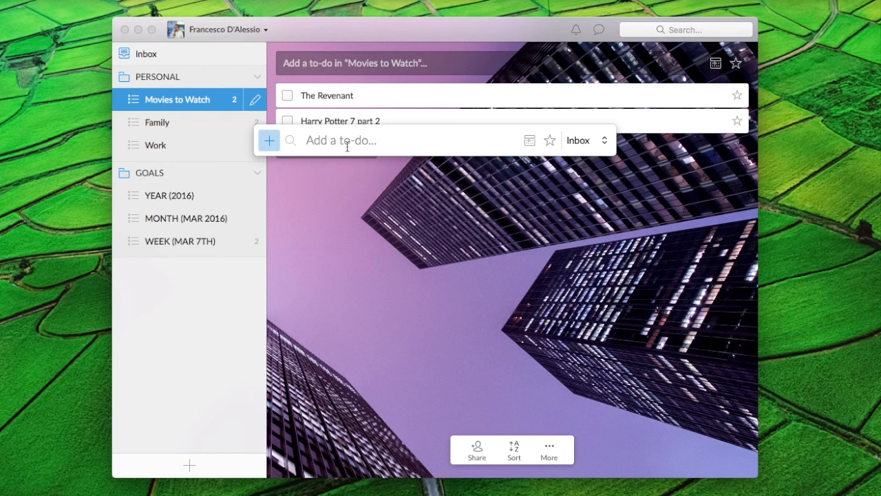
Enter the quick-add to-do 'Buy a car tomorrow at 6pm #10mins', removing the stray 2
{"action": "type", "text": "Buy a car tomorro"}
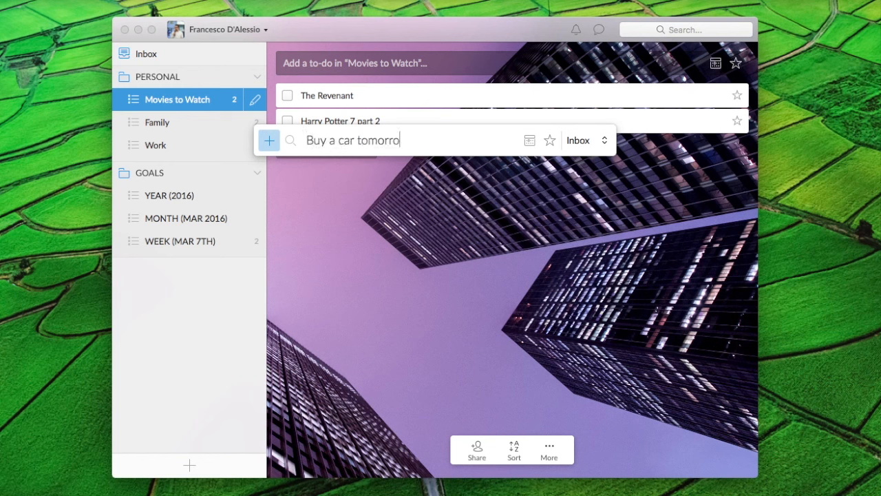
{"action": "type", "text": "w at 6pm"}
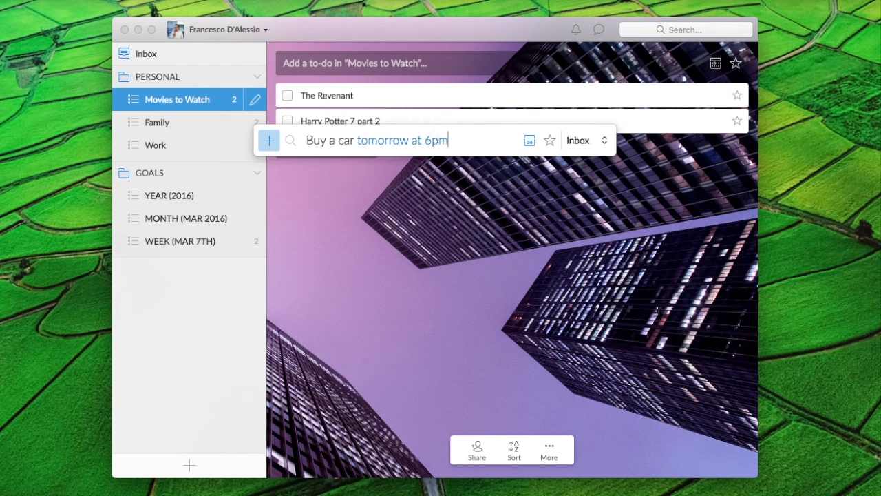
{"action": "type", "text": "#"}
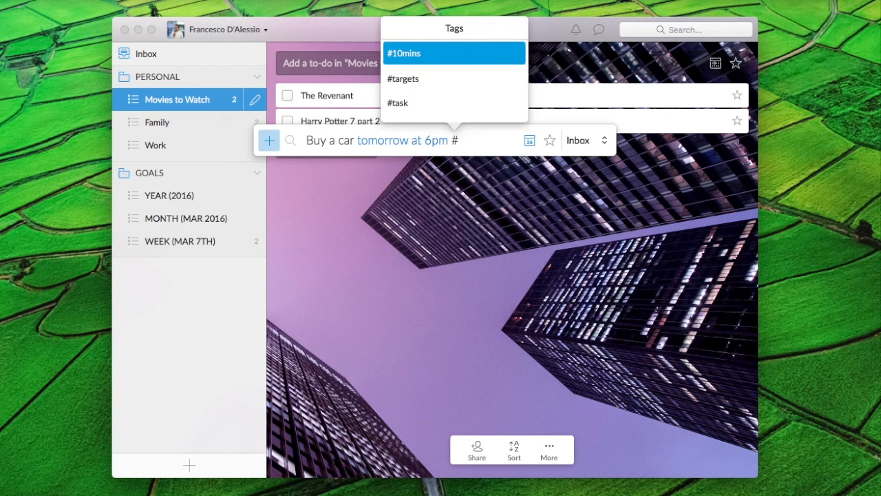
{"action": "mouse_move", "coordinate": [425, 84]}
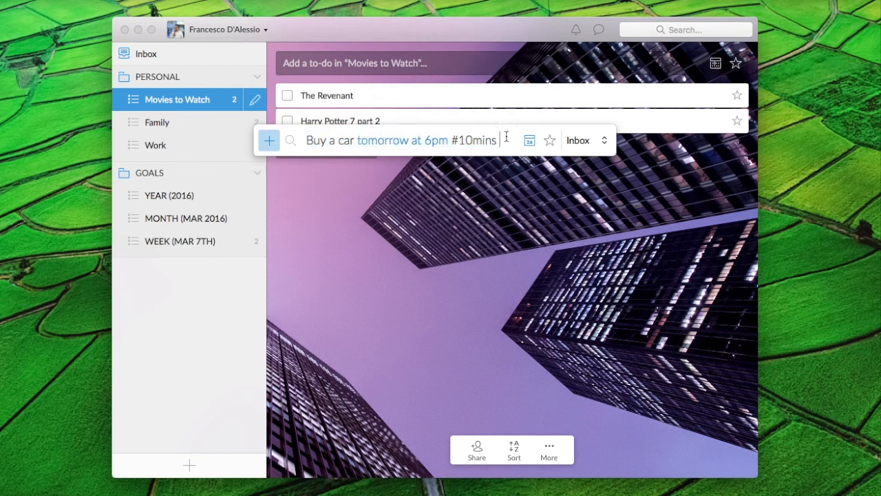
{"action": "type", "text": "2"}
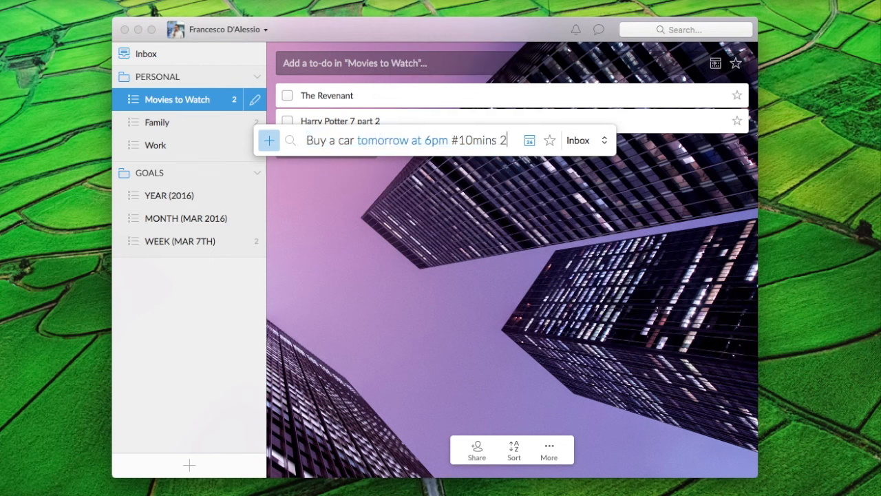
{"action": "key", "text": "Backspace"}
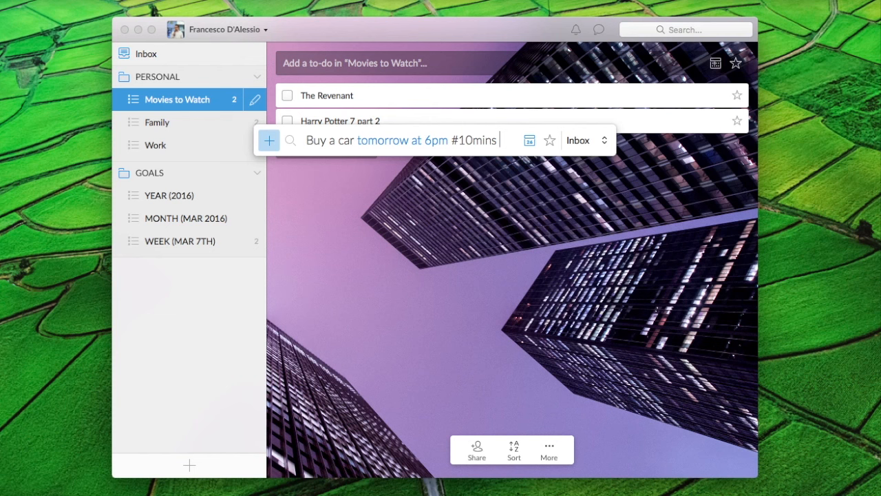
Choose Movies to Watch as the to-do's destination list from the list dropdown
{"action": "left_click", "coordinate": [584, 140]}
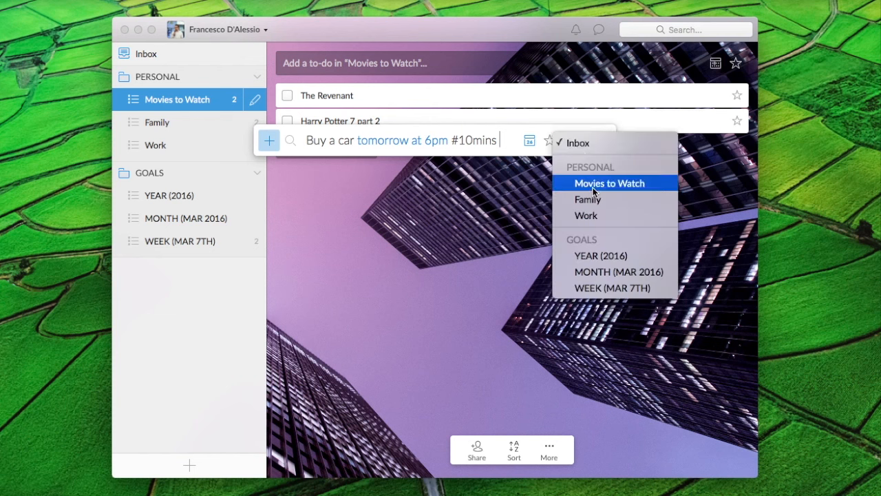
{"action": "mouse_move", "coordinate": [599, 190]}
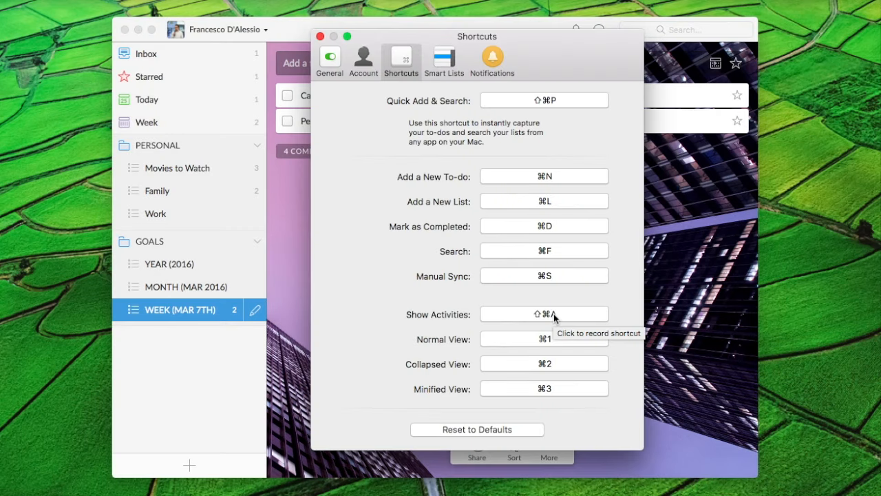
{"action": "mouse_move", "coordinate": [504, 126]}
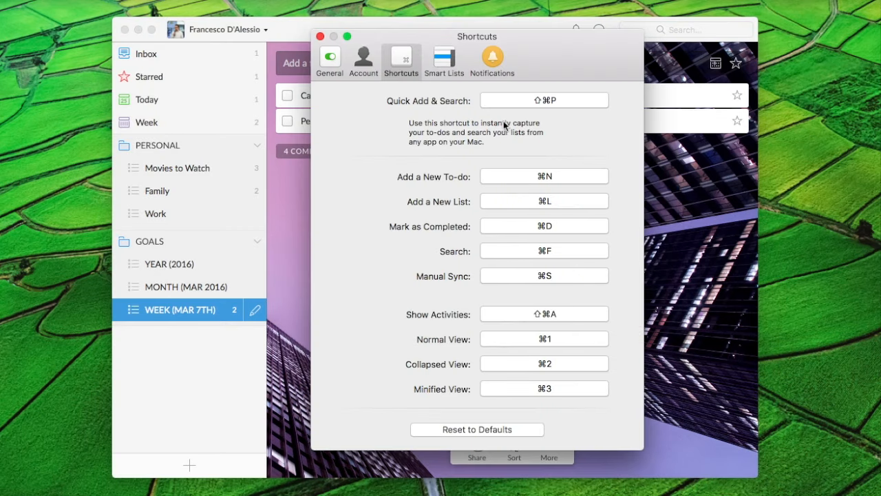
{"action": "left_click", "coordinate": [363, 62]}
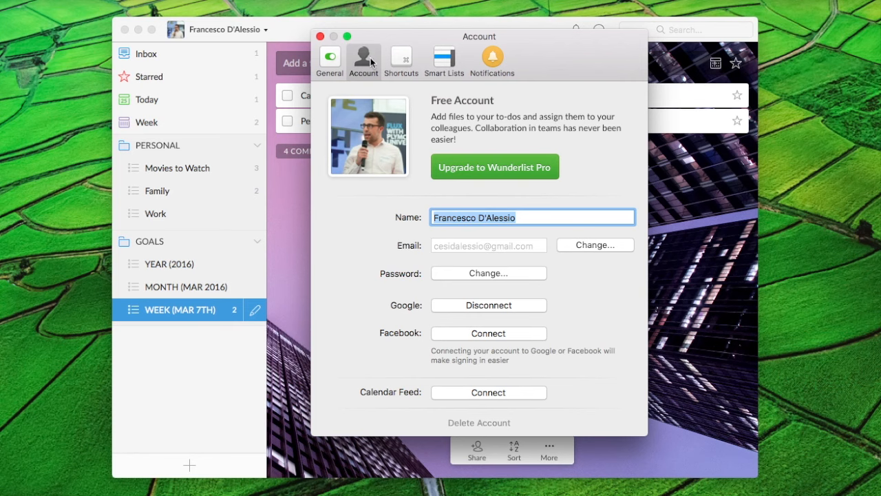
{"action": "left_click", "coordinate": [319, 36]}
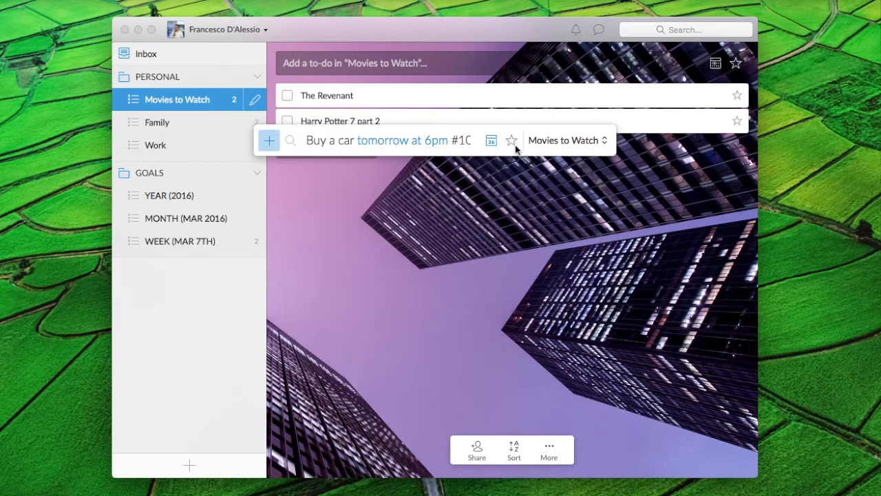
Star the car-buying to-do and submit it to Movies to Watch
{"action": "left_click", "coordinate": [512, 141]}
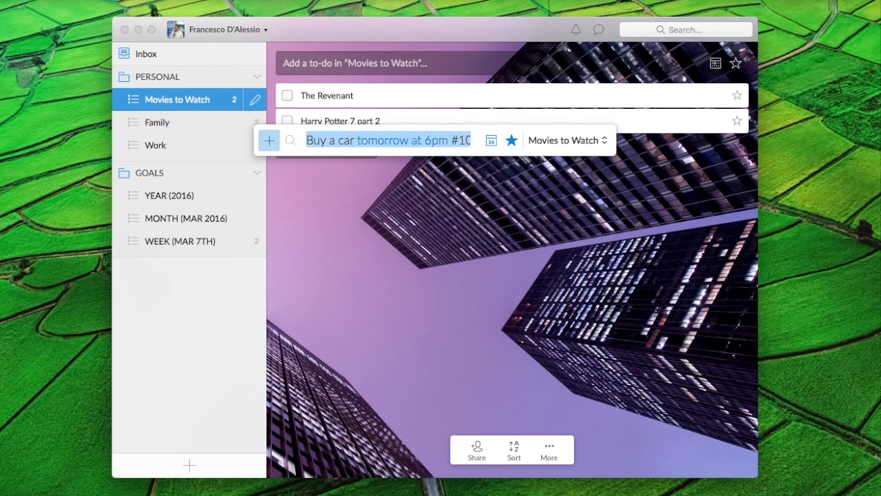
{"action": "key", "text": "Return"}
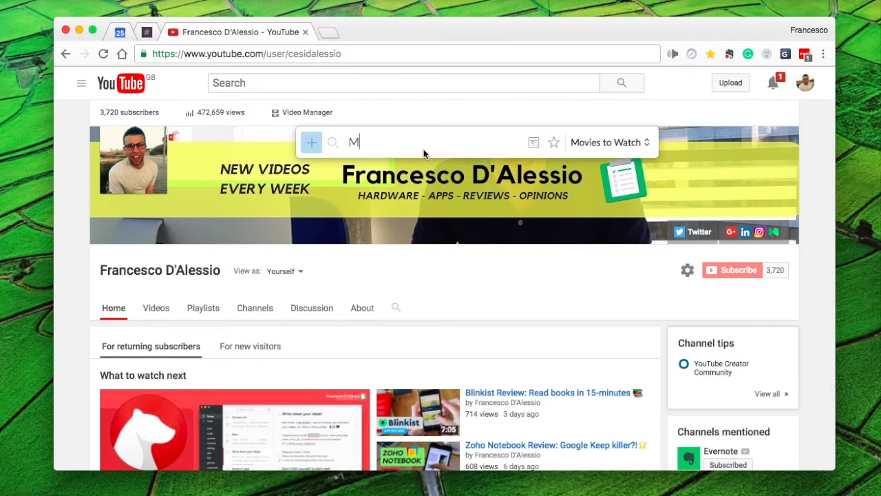
Enter 'Make a new YouTube header tomorrow' in the quick-add bar over the browser
{"action": "type", "text": "ake a new TYouTube he"}
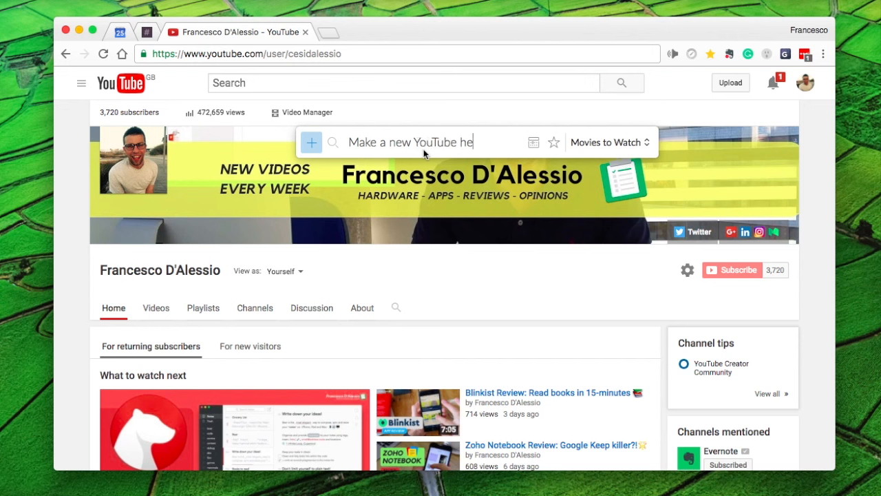
{"action": "type", "text": "ader tom"}
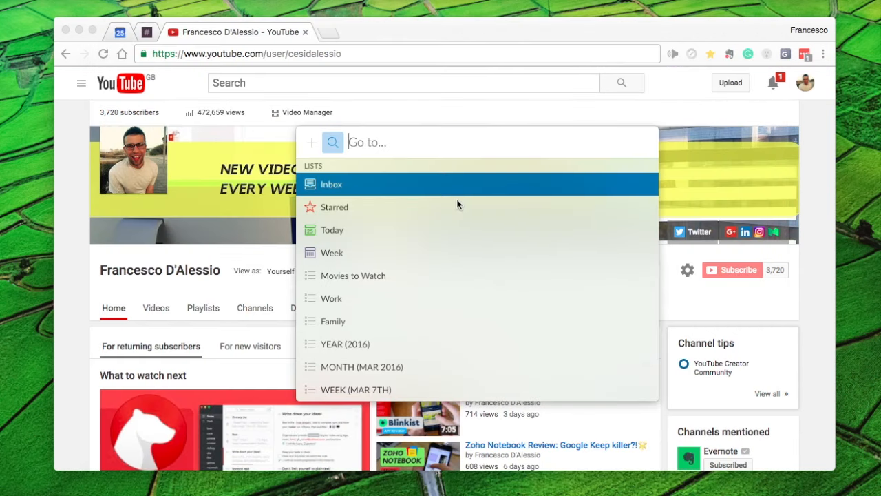
{"action": "mouse_move", "coordinate": [369, 387]}
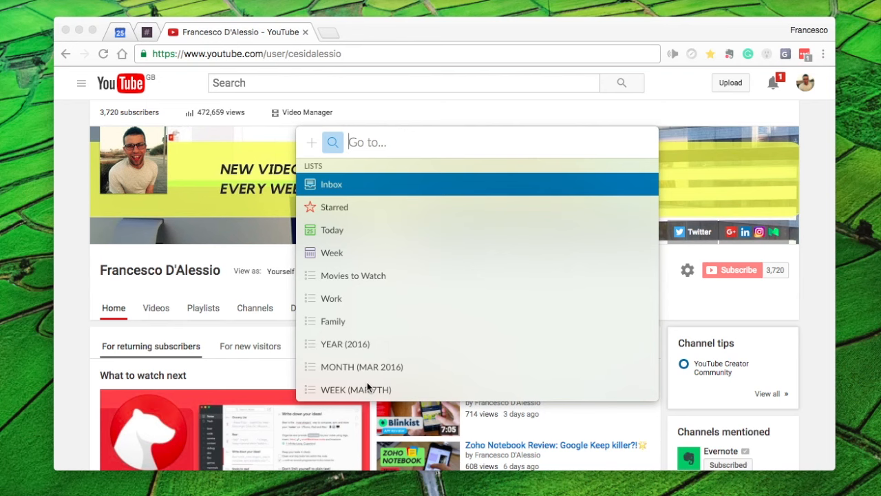
Pick the WEEK (MAR 7TH) list from the 'Go to…' jump-to-list search
{"action": "left_click", "coordinate": [355, 389]}
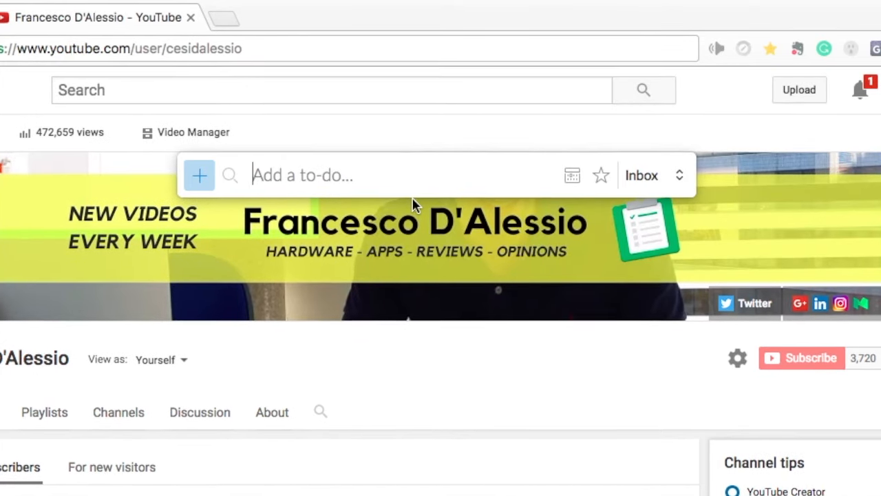
Enter a 'create YouTube video' header task due tomorrow at 6pm for Movies to Watch
{"action": "type", "text": "c"}
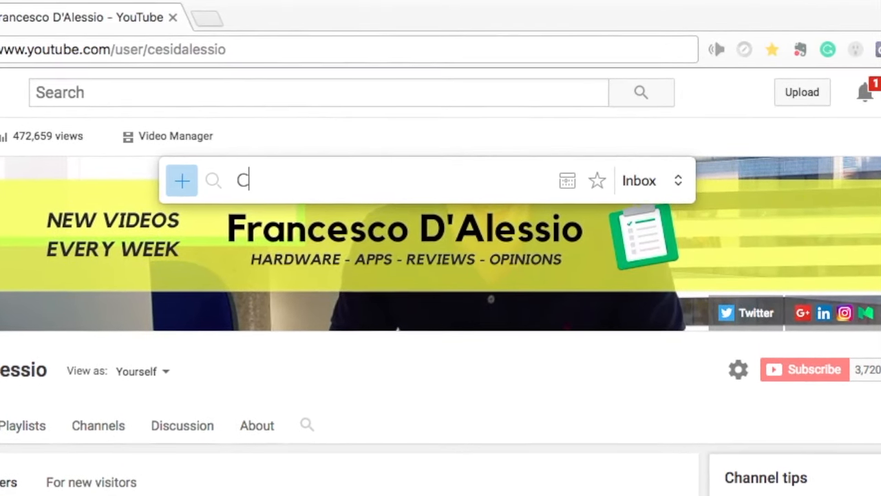
{"action": "type", "text": "reate YouTube"}
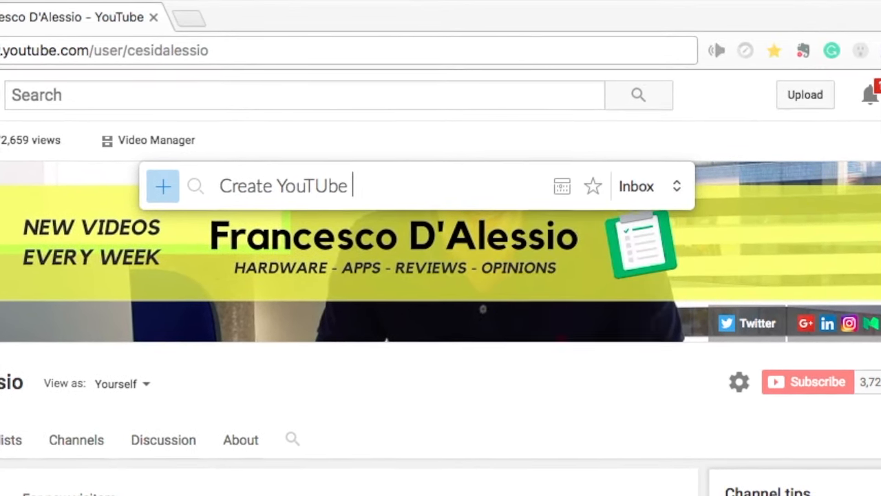
{"action": "type", "text": "video"}
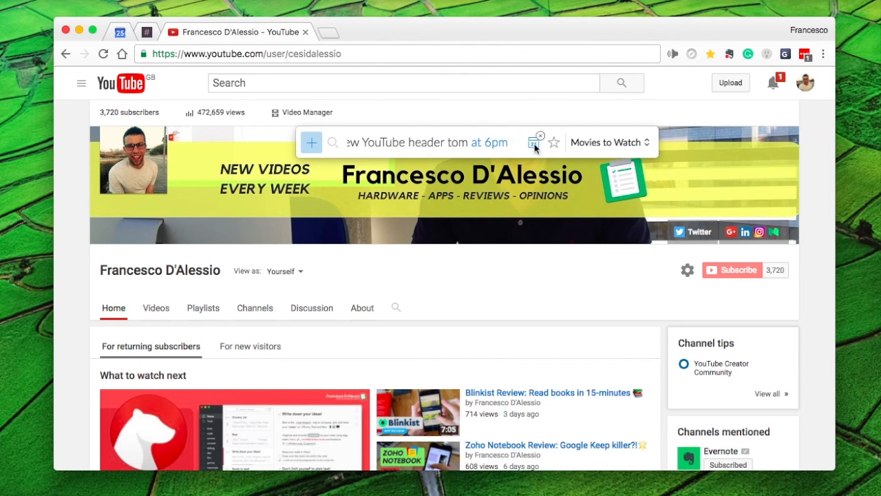
Try due dates via the calendar icon, then enter 'Make a new YouTube header every thursday at 3pm'
{"action": "left_click", "coordinate": [534, 142]}
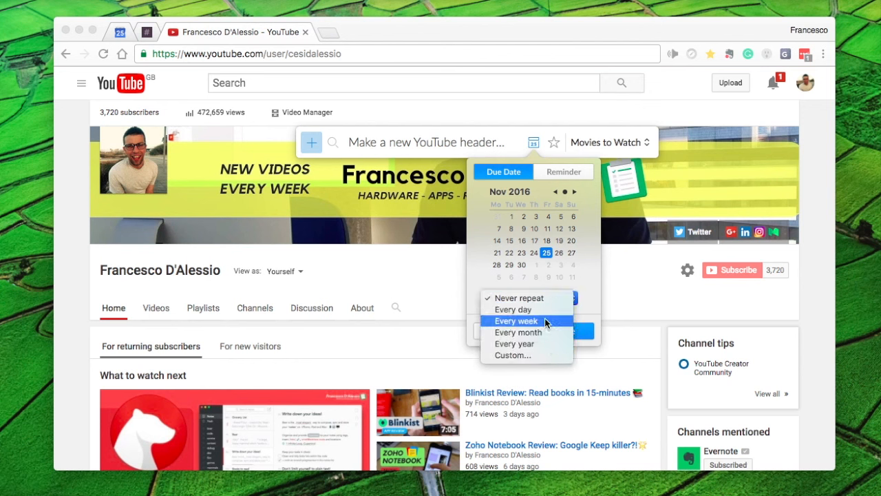
{"action": "mouse_move", "coordinate": [542, 308]}
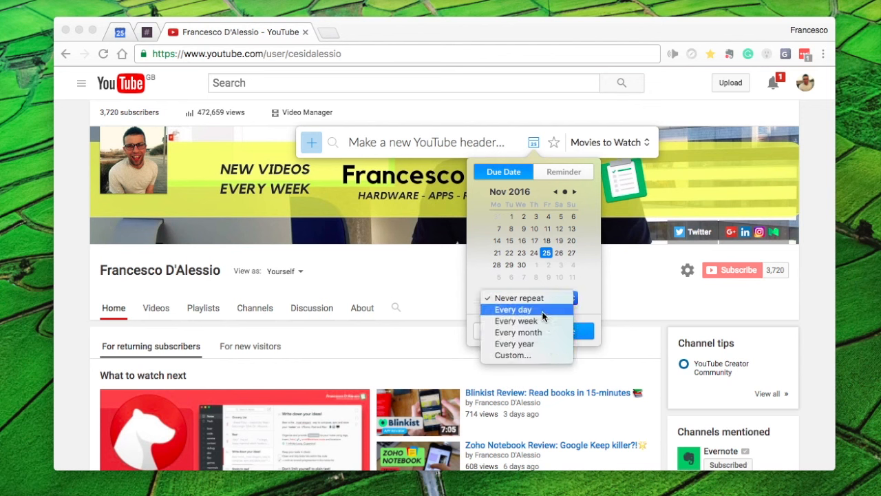
{"action": "mouse_move", "coordinate": [542, 344]}
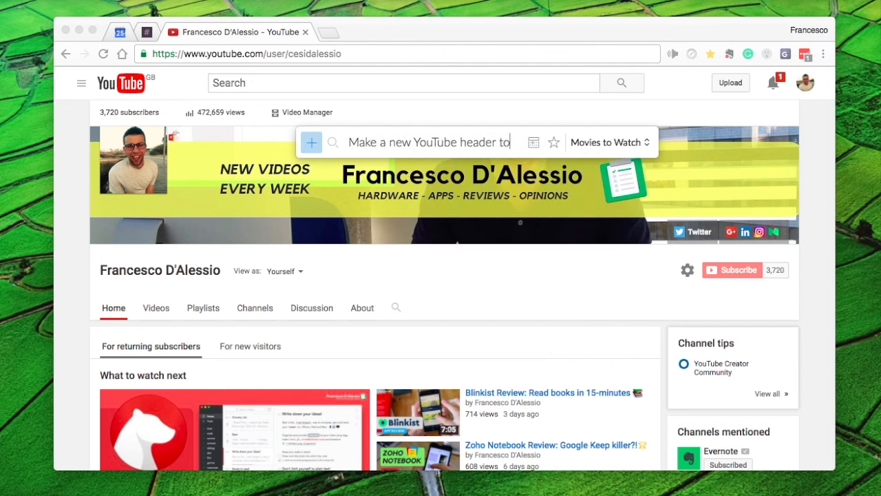
{"action": "type", "text": "tomorrow at 6pm"}
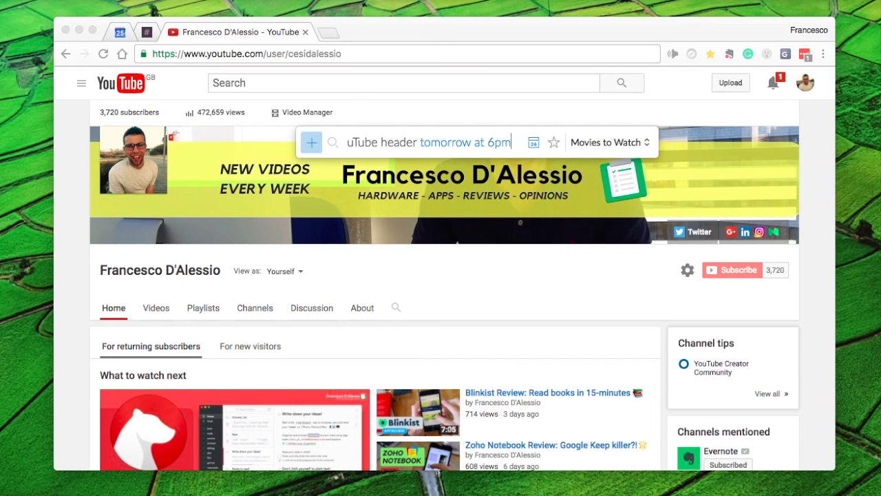
{"action": "type", "text": "Make a new YouTube header ev"}
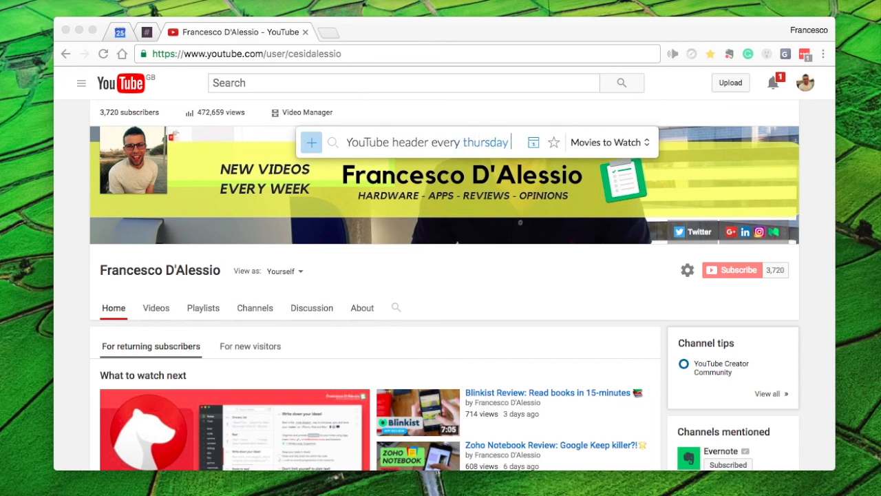
{"action": "type", "text": "at 3pm"}
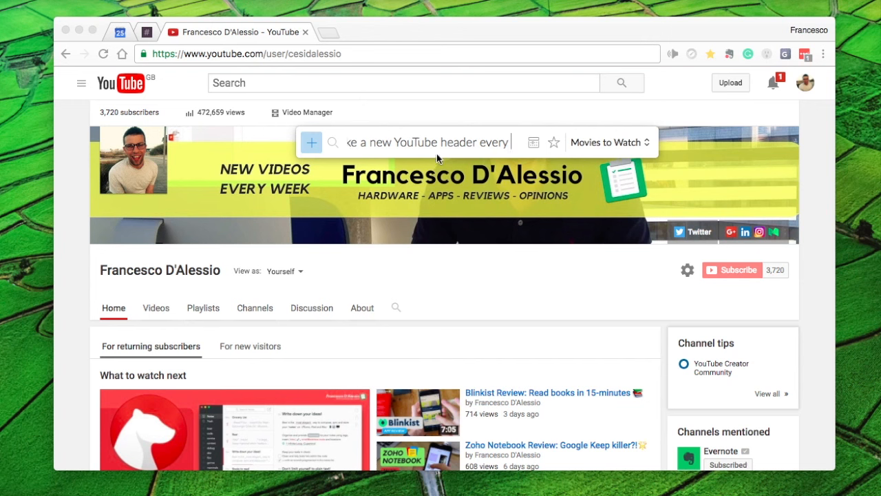
Explore the due date and reminder views of the date picker, then dismiss it
{"action": "left_click", "coordinate": [534, 142]}
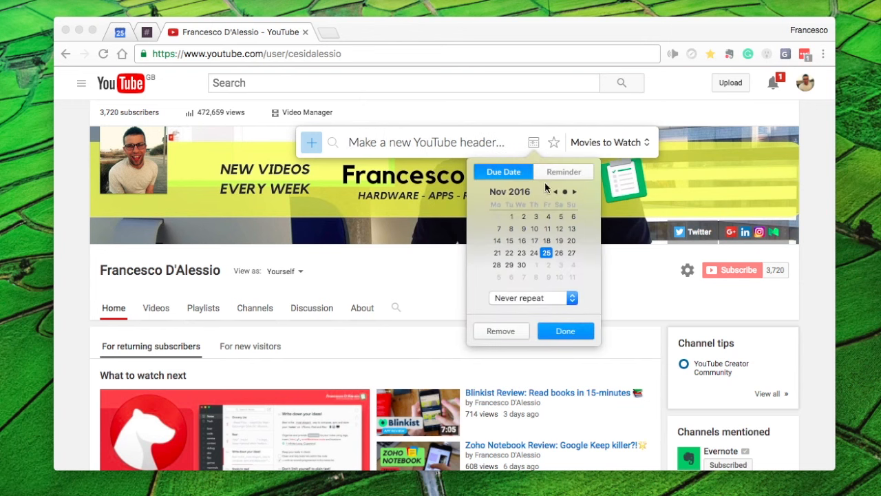
{"action": "left_click", "coordinate": [563, 171]}
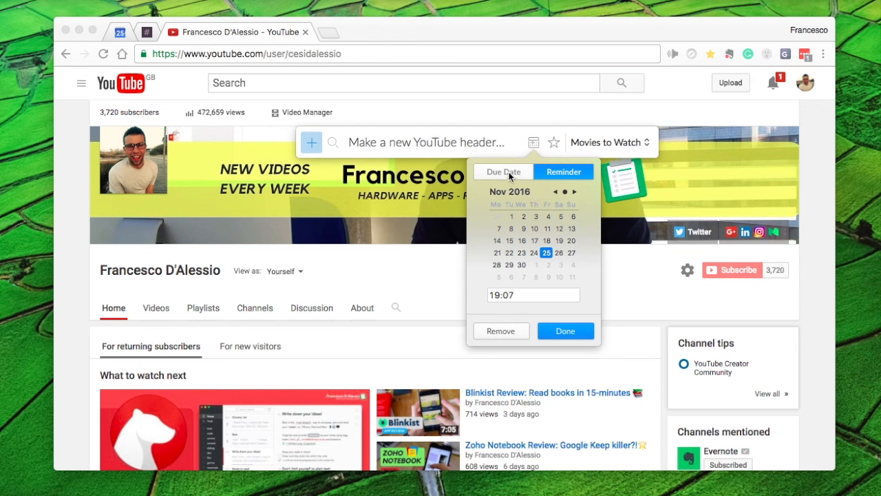
{"action": "left_click", "coordinate": [503, 170]}
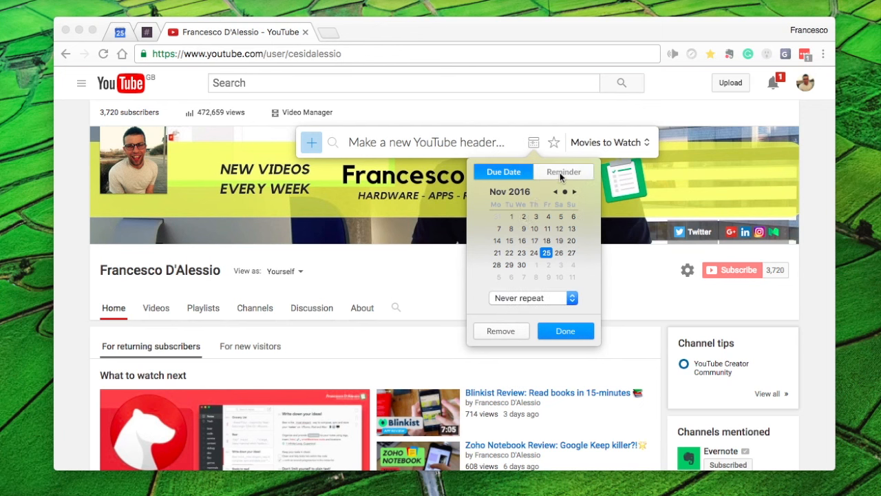
{"action": "left_click", "coordinate": [564, 170]}
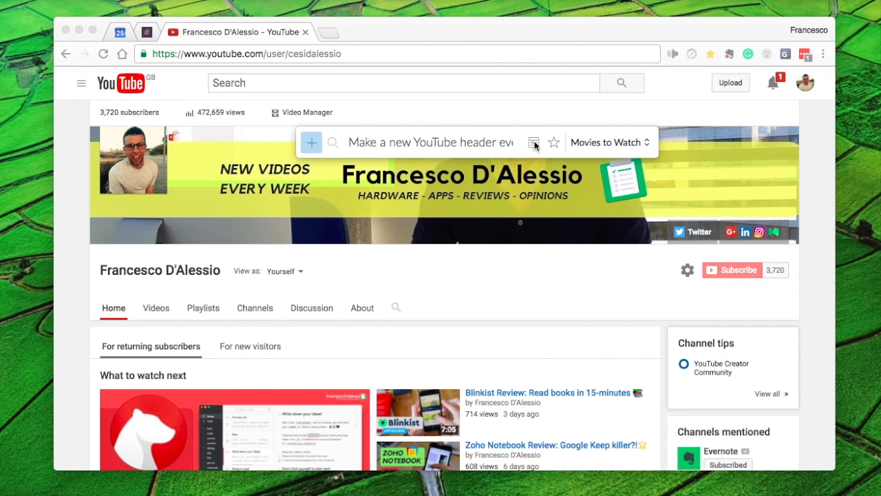
{"action": "left_click", "coordinate": [535, 142]}
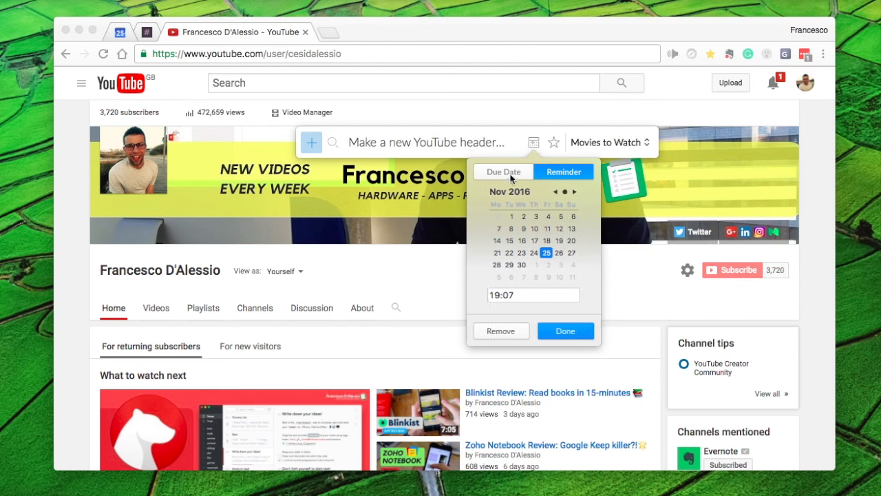
{"action": "left_click", "coordinate": [574, 192]}
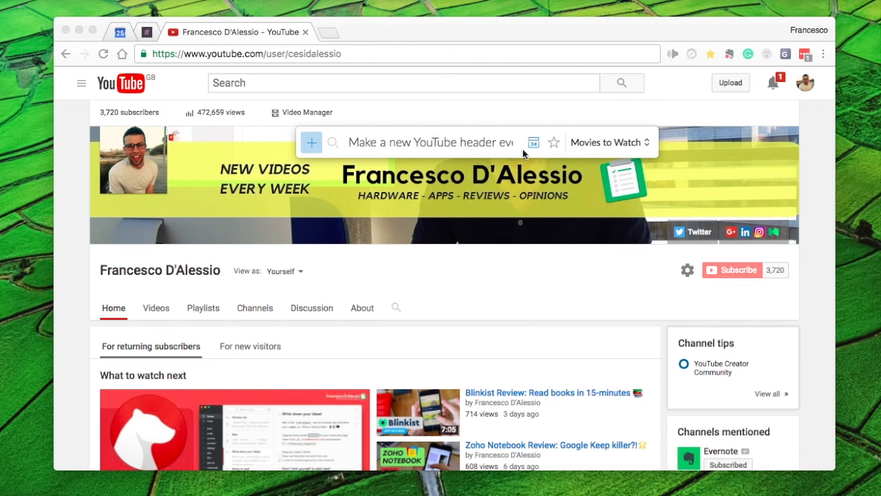
File the YouTube header task under the Work list
{"action": "left_click", "coordinate": [609, 142]}
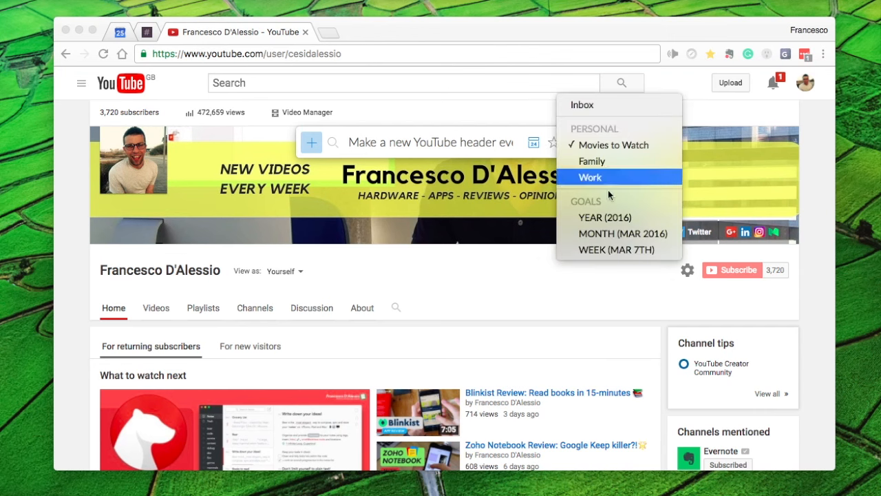
{"action": "left_click", "coordinate": [581, 105]}
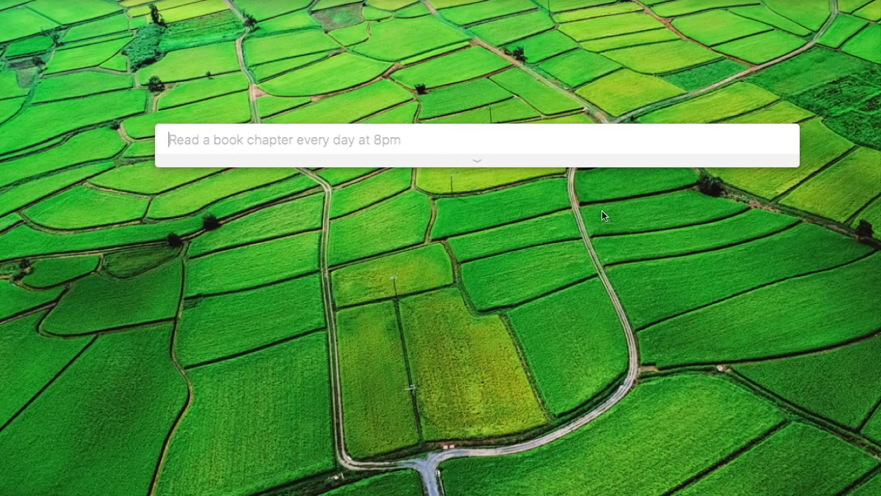
Enter the task 'Read a chapter of my book' with the # project picker for YOUTUBE
{"action": "type", "text": "Read"}
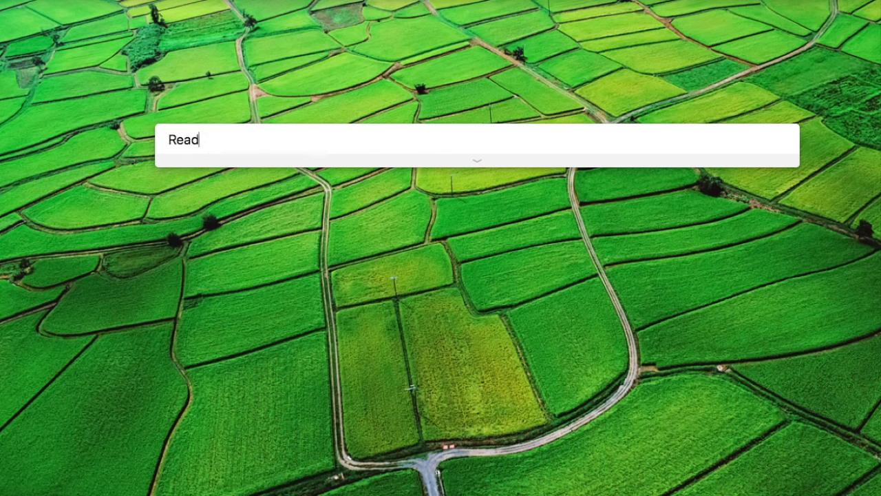
{"action": "type", "text": "a"}
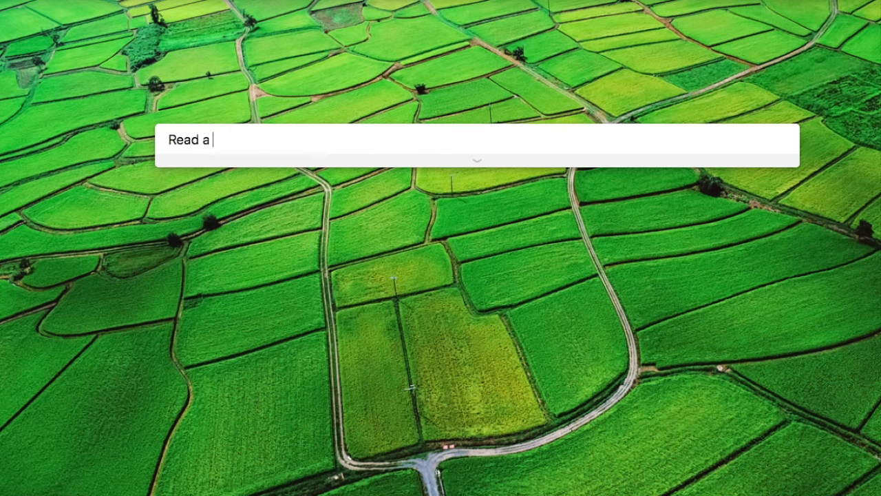
{"action": "type", "text": "chapter of my book p2"}
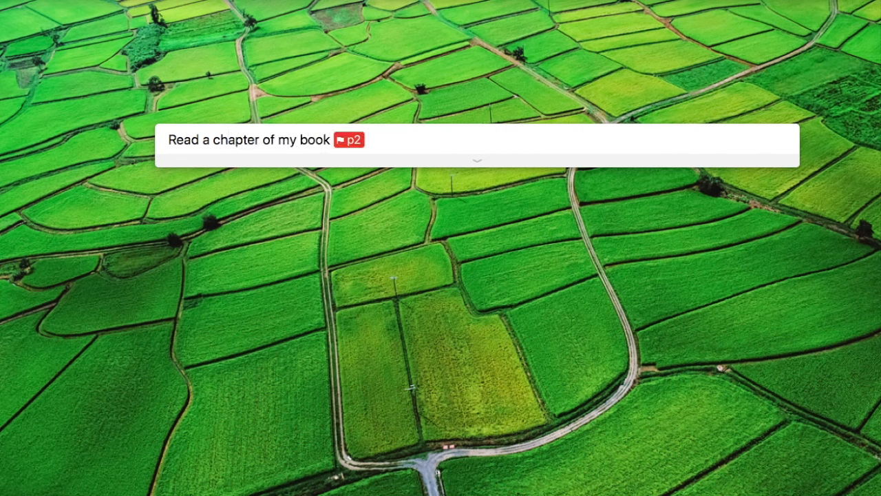
{"action": "type", "text": "#"}
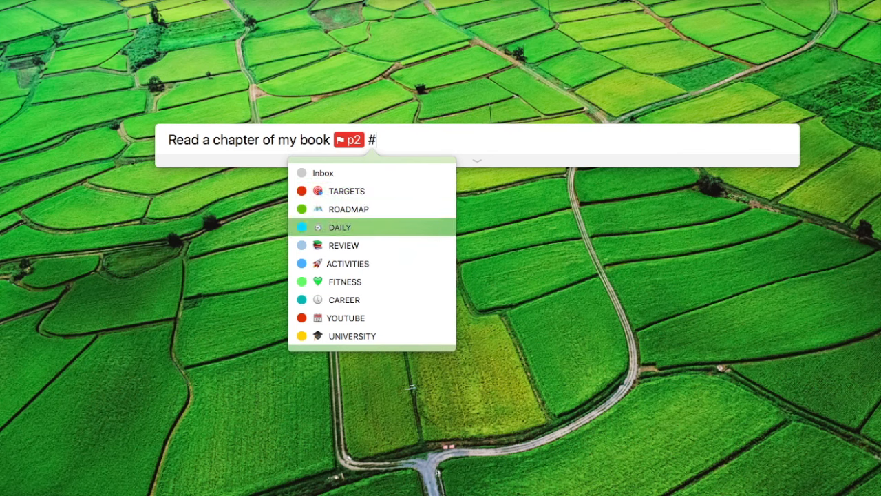
{"action": "left_click", "coordinate": [346, 316]}
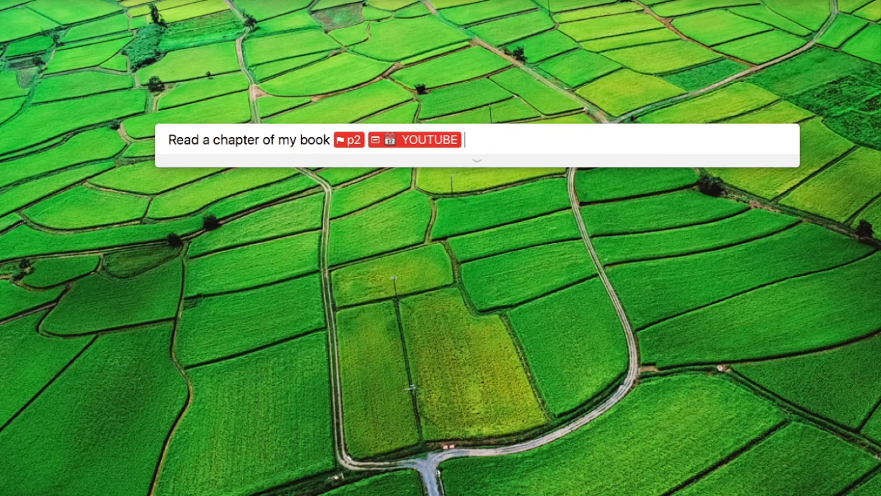
Label the task 20MINS, OFFLINE and IPHONE and schedule it for tom at 3pm
{"action": "type", "text": "@"}
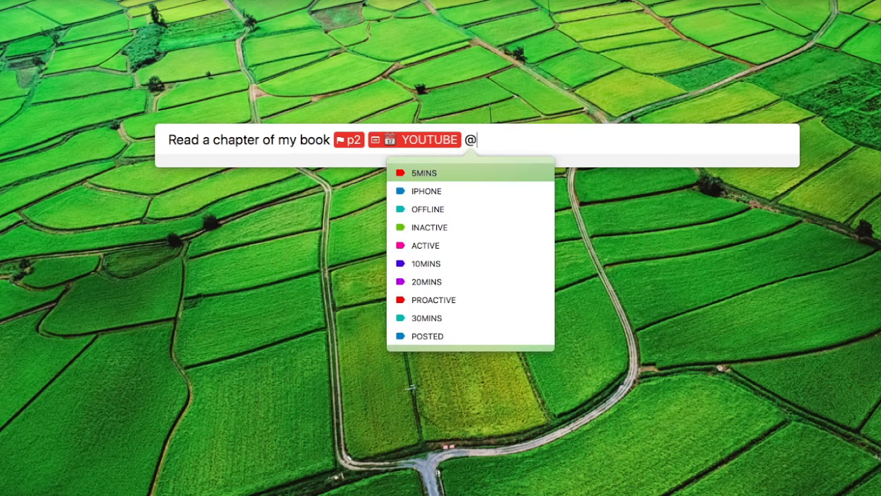
{"action": "left_click", "coordinate": [426, 281]}
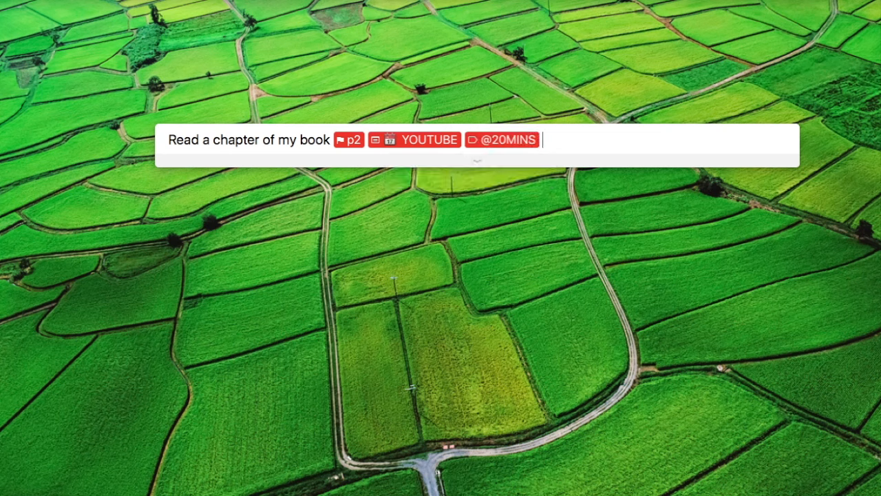
{"action": "type", "text": "@OFFLINE @IPHONE"}
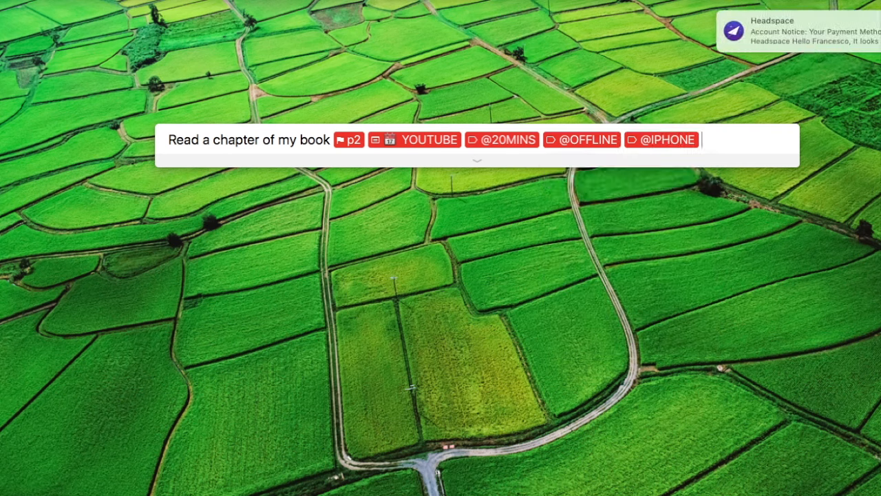
{"action": "mouse_move", "coordinate": [812, 25]}
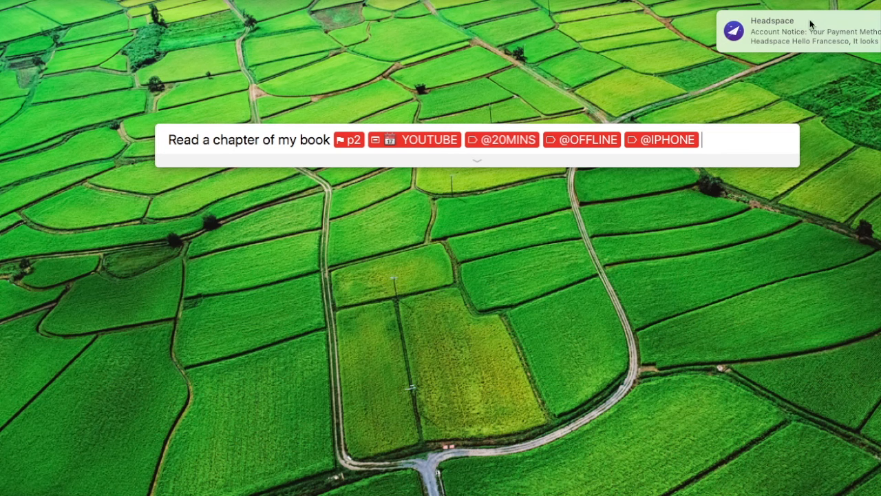
{"action": "type", "text": "tom at 3pm"}
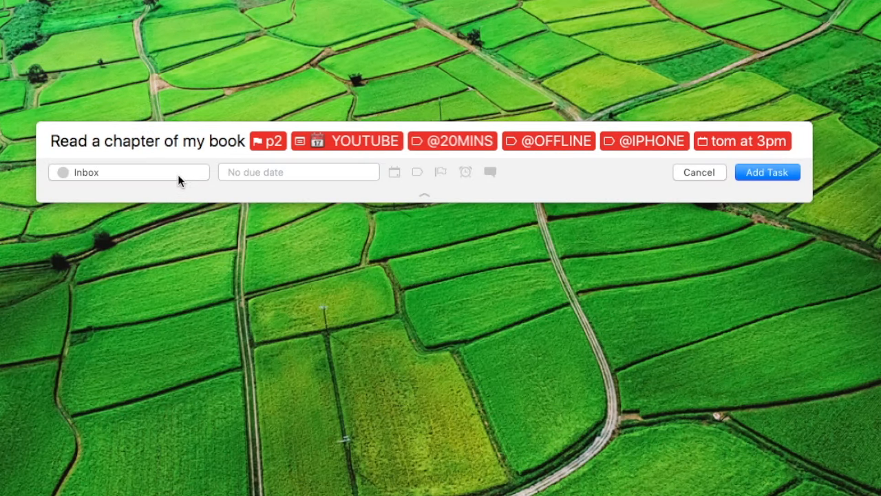
{"action": "mouse_move", "coordinate": [201, 178]}
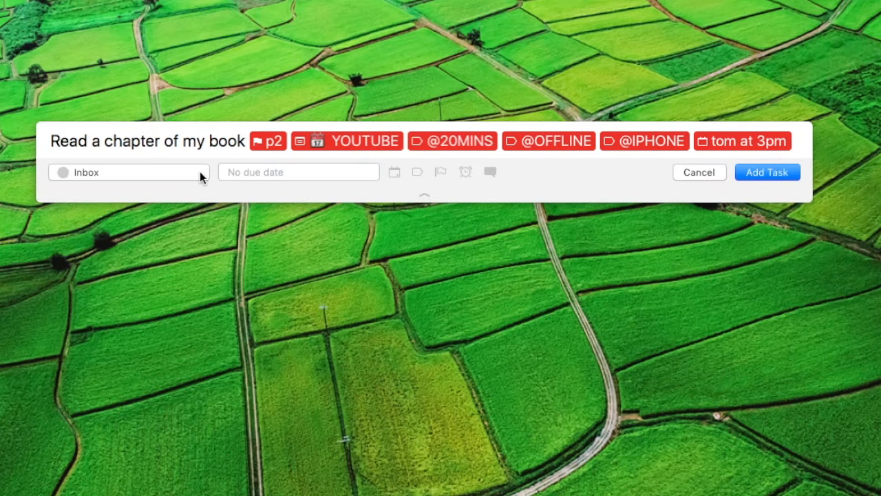
{"action": "mouse_move", "coordinate": [439, 195]}
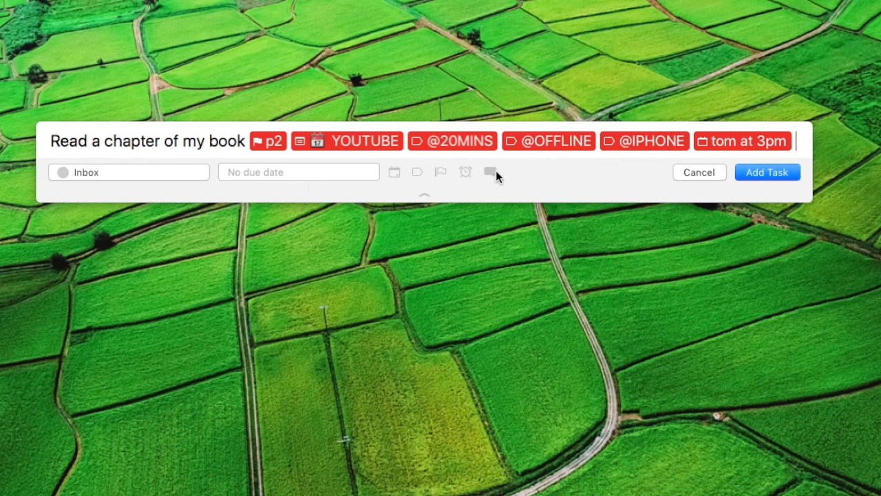
Start a comment on the quick-add task before reaching the Shortcuts preferences
{"action": "left_click", "coordinate": [490, 172]}
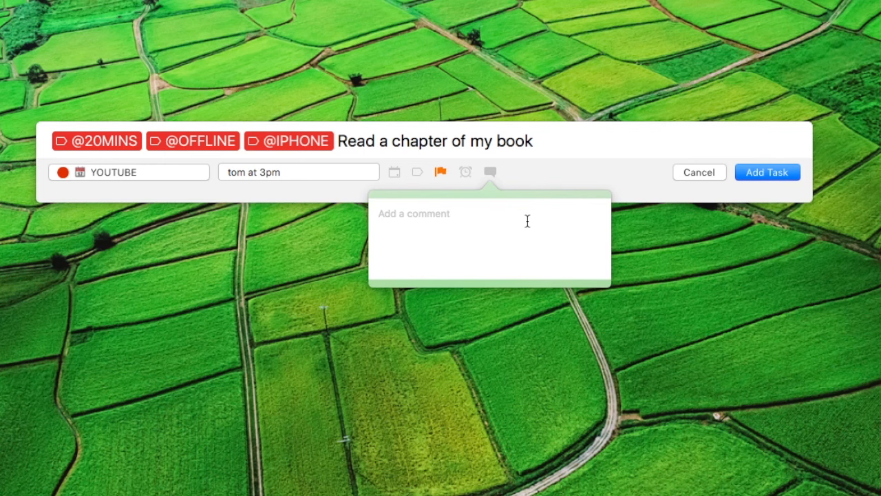
{"action": "left_click", "coordinate": [413, 214]}
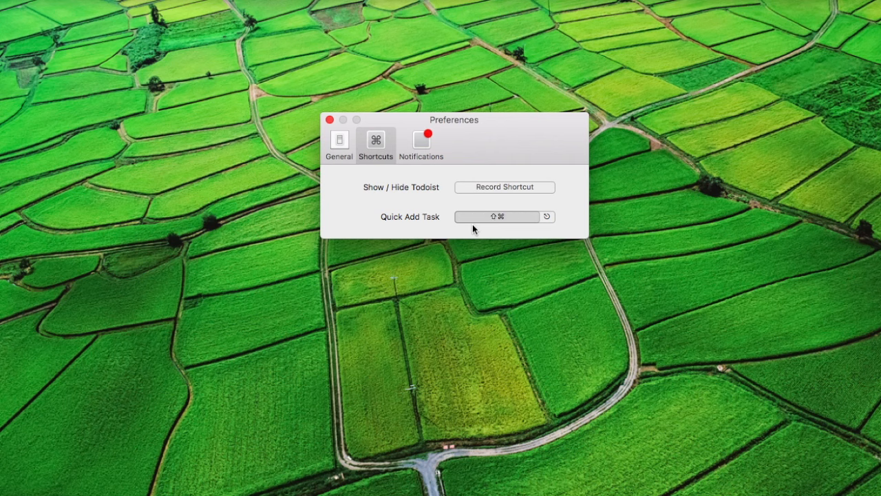
Close the Todoist preferences window, leaving an empty quick-add bar
{"action": "left_click", "coordinate": [504, 187]}
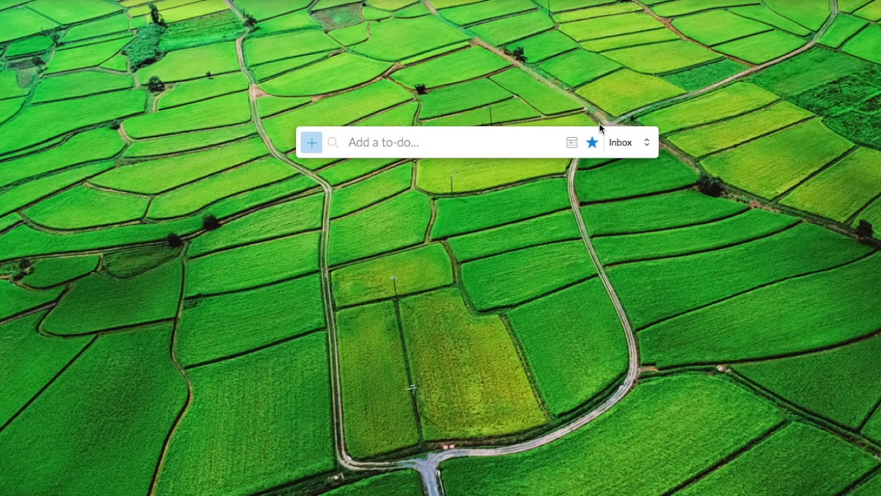
{"action": "type", "text": "Buy gift tomorrow at 6pm"}
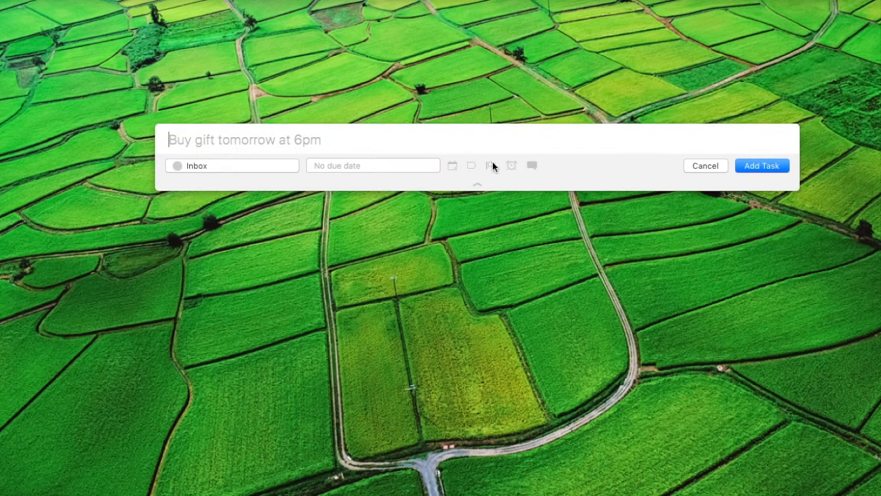
{"action": "left_click", "coordinate": [490, 165]}
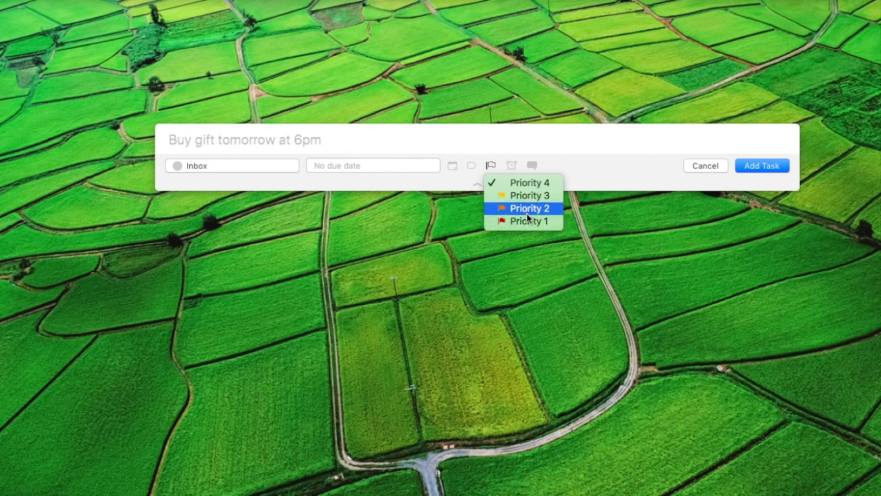
{"action": "mouse_move", "coordinate": [553, 139]}
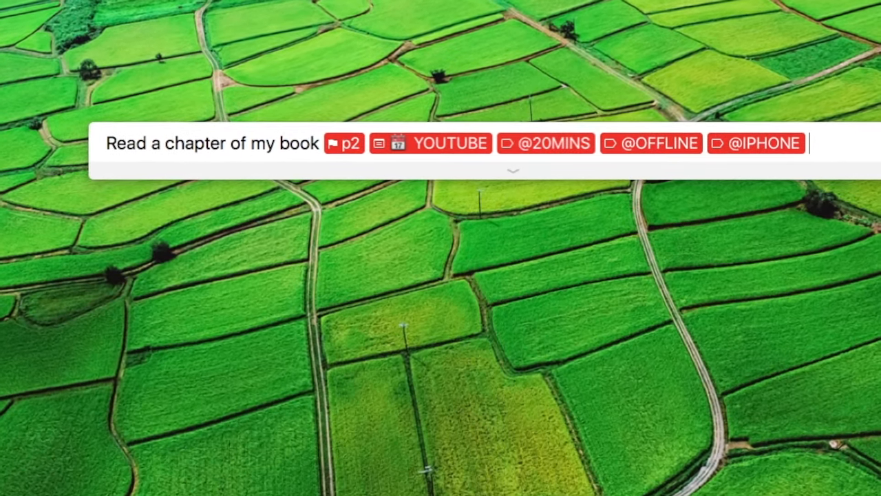
{"action": "type", "text": "tom"}
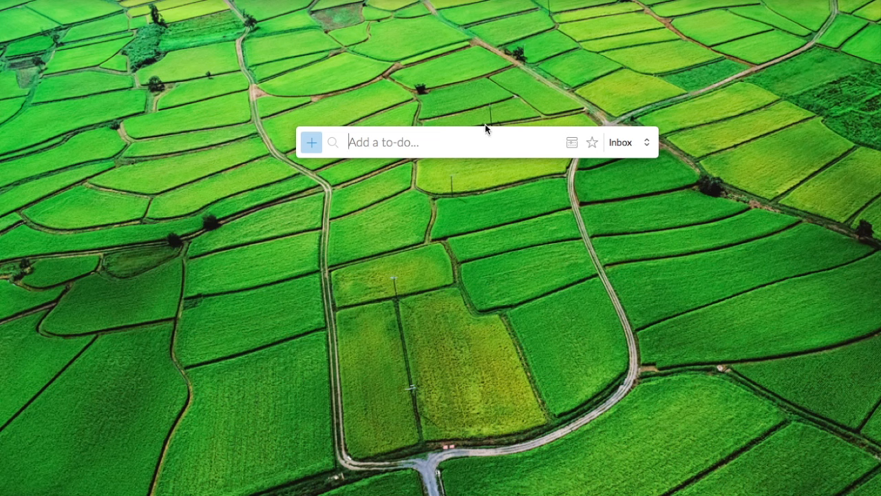
{"action": "mouse_move", "coordinate": [686, 247]}
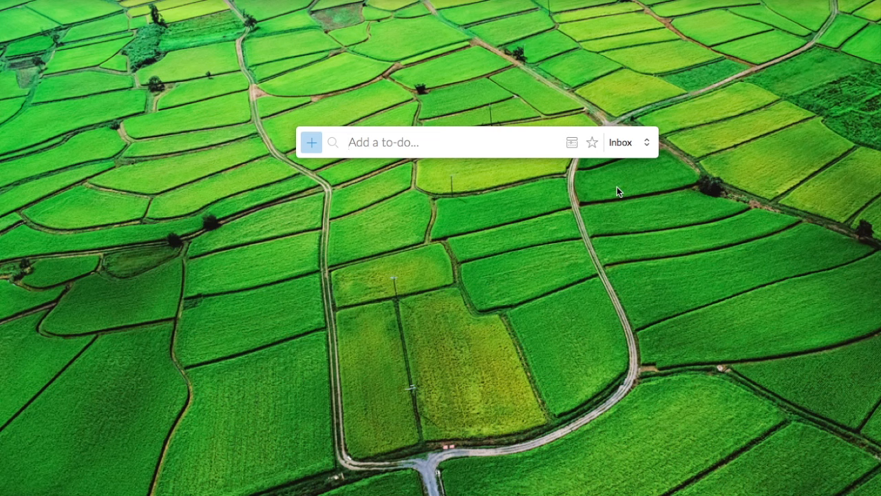
{"action": "mouse_move", "coordinate": [576, 179]}
{"action": "type", "text": "Make a new YouTube header every"}
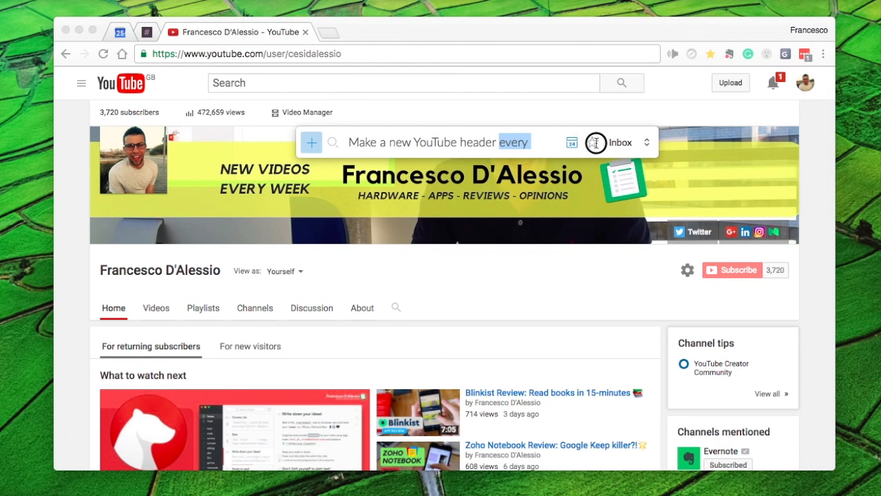
Add 'Make a new YouTube header today at 4pm' via Quick Add, then view Buy a car in Movies to Watch
{"action": "type", "text": "today"}
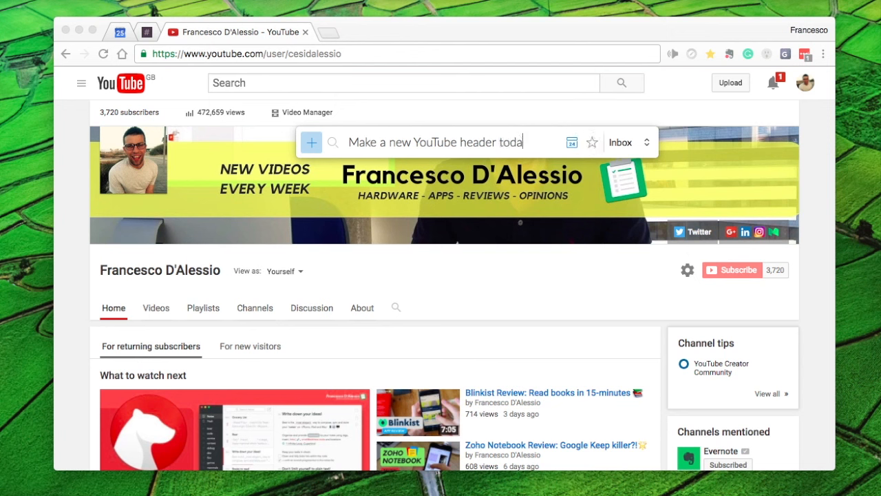
{"action": "type", "text": "at 4pm"}
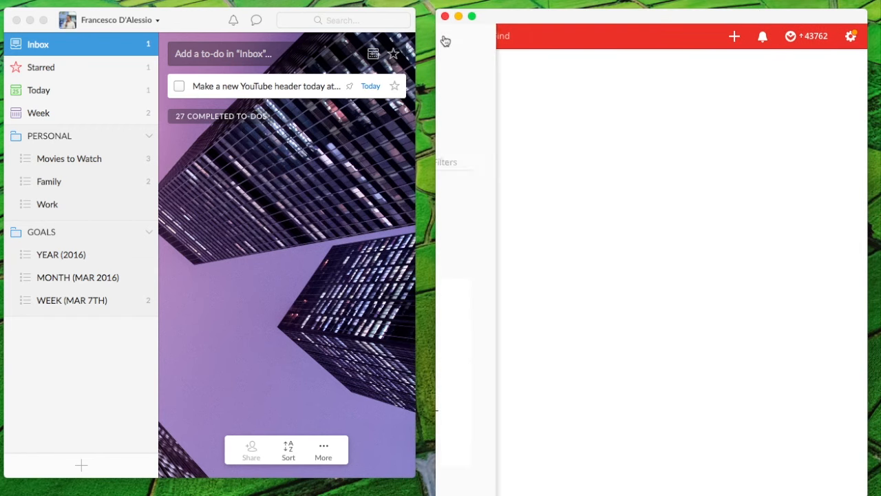
{"action": "left_click", "coordinate": [447, 41]}
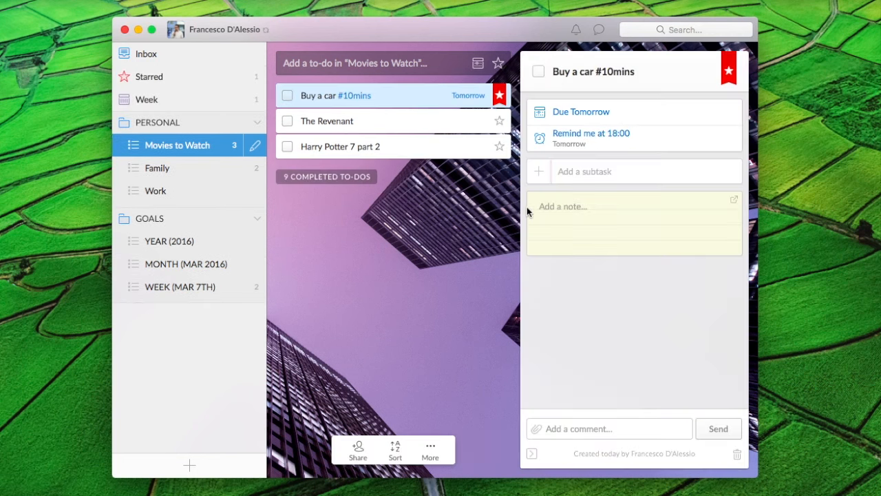
{"action": "mouse_move", "coordinate": [347, 190]}
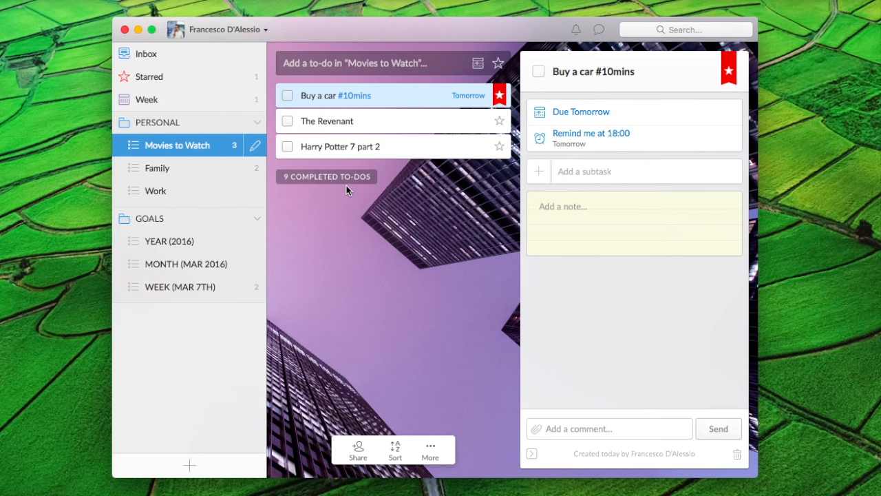